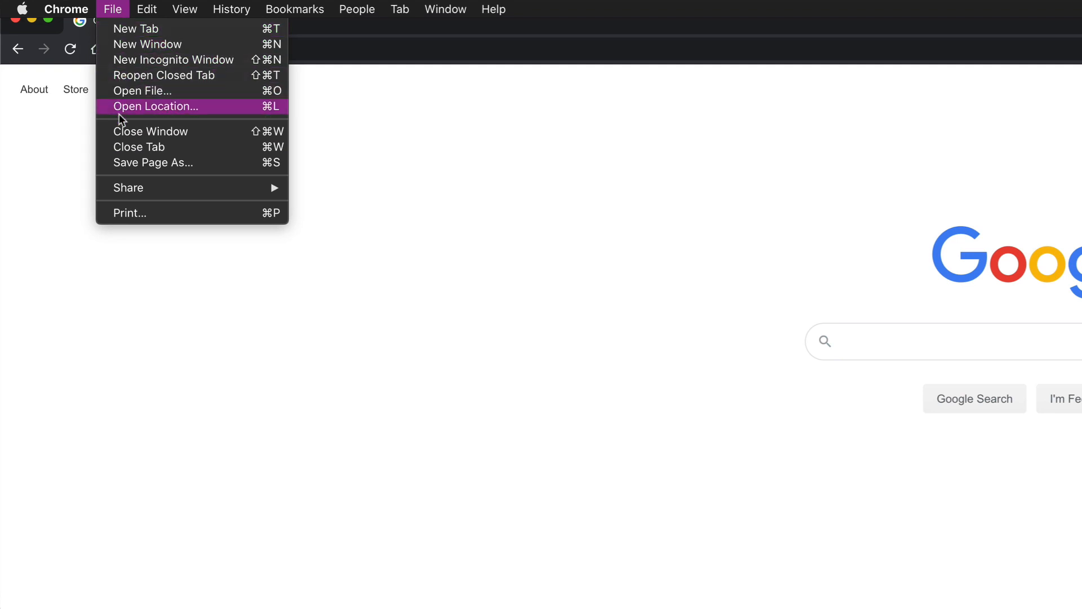
- Show the highlight colour in Chrome's File menu, then open System Preferences
click(155, 107)
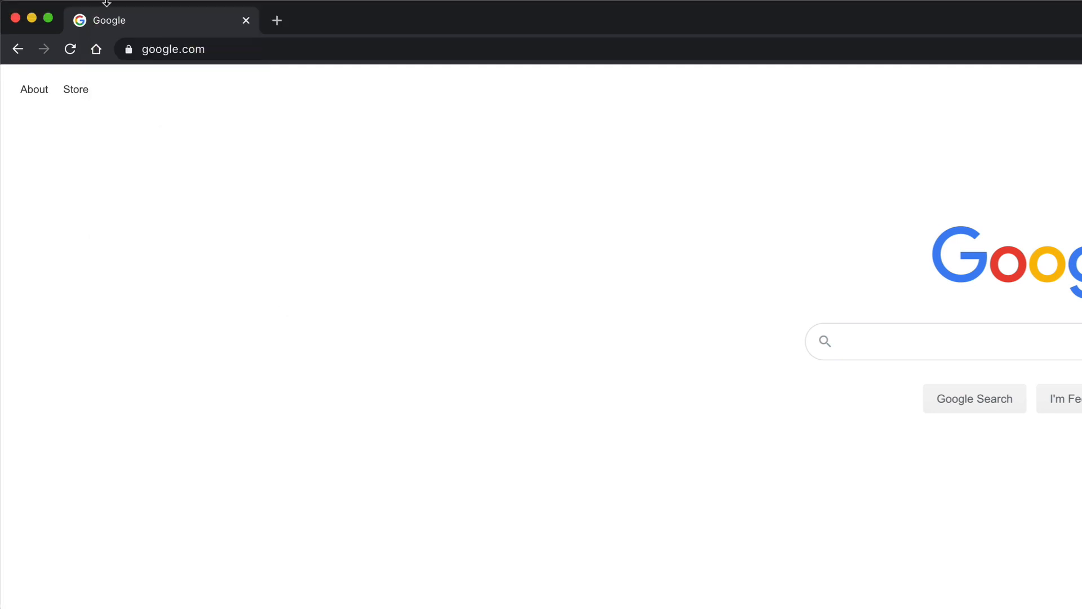
click(111, 9)
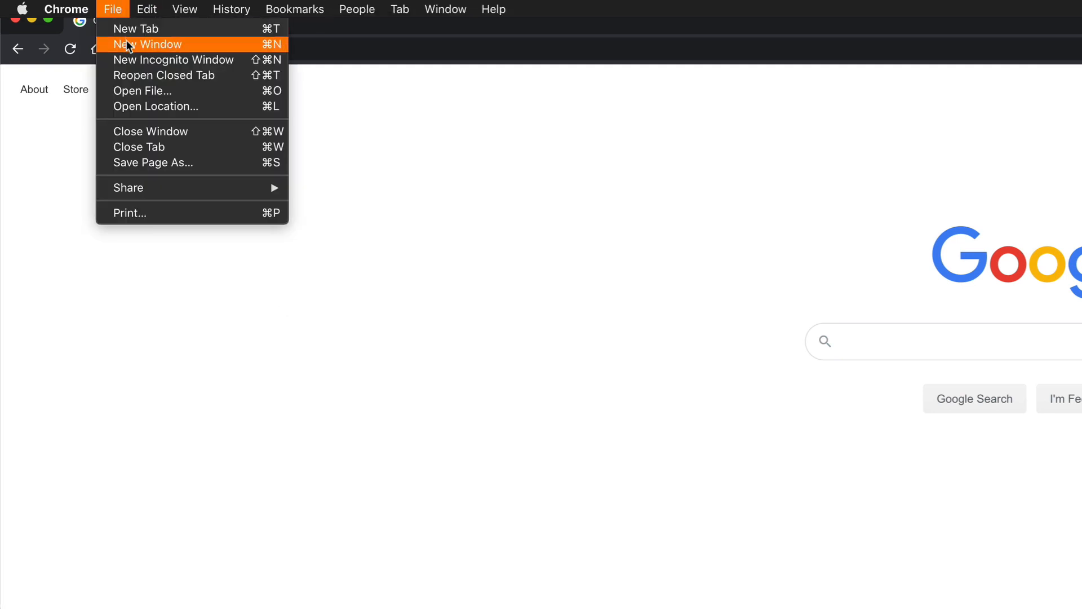
mouse_move(121, 147)
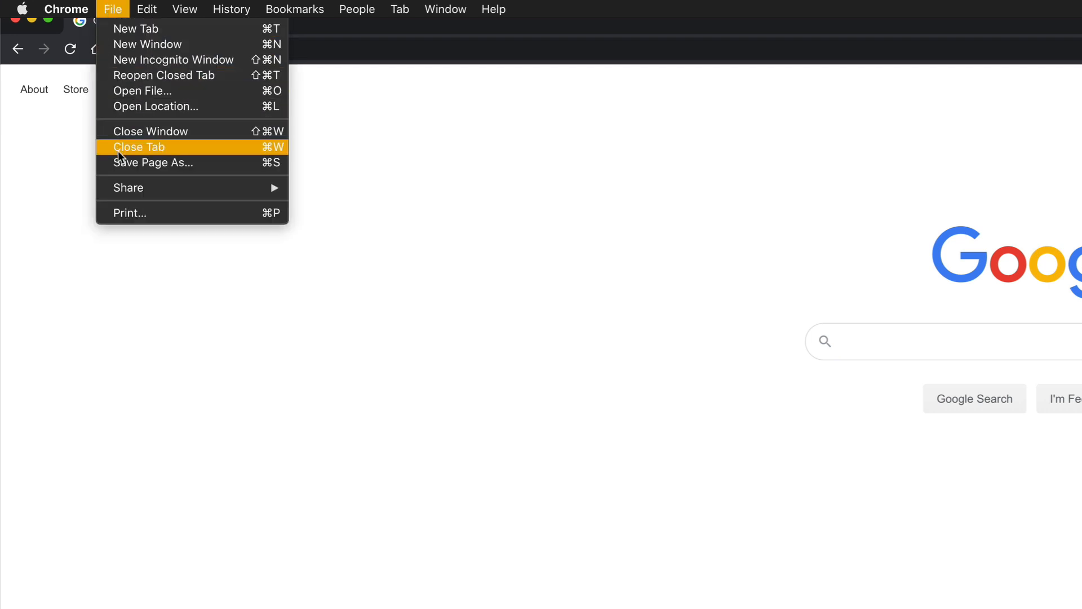
mouse_move(181, 232)
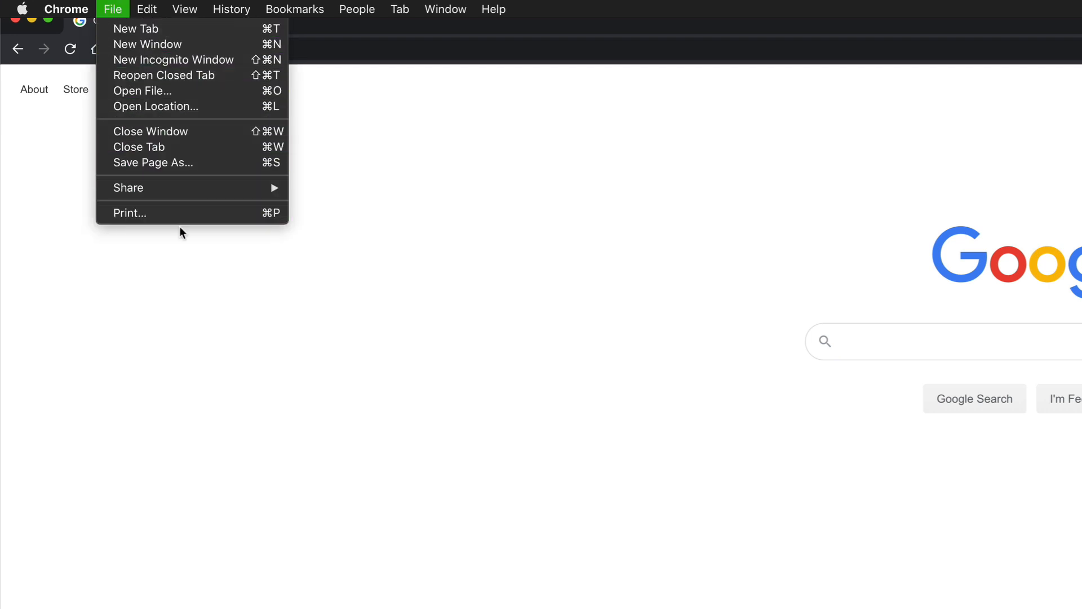
click(37, 13)
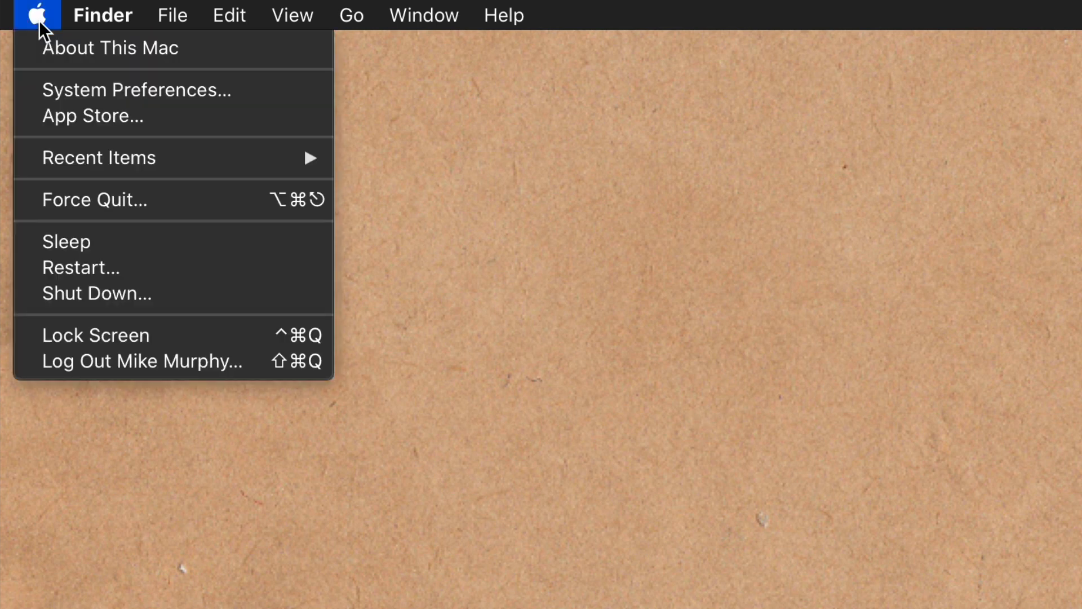
mouse_move(119, 83)
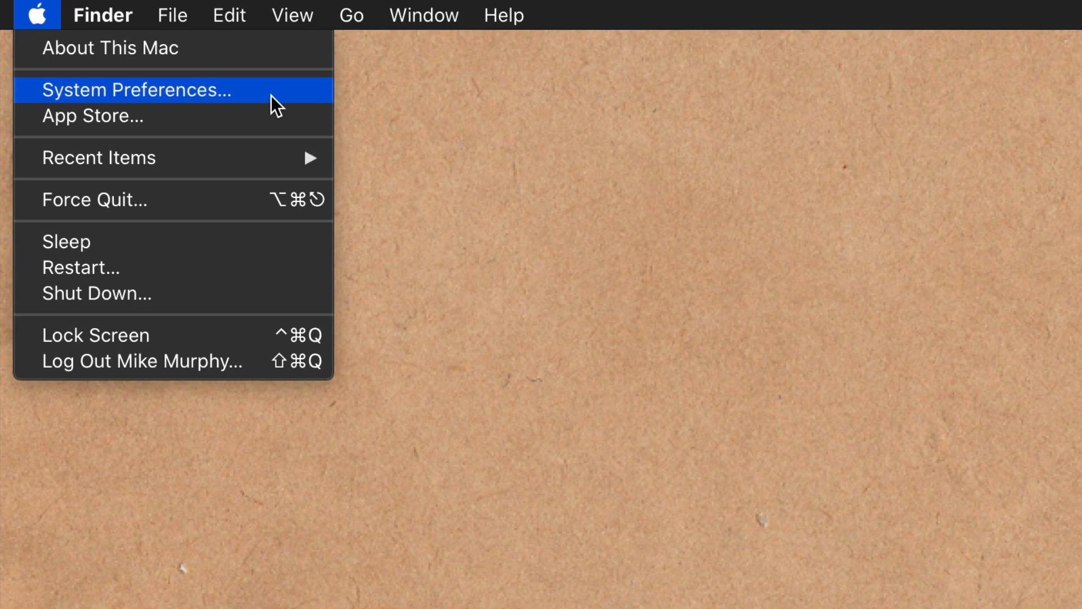
click(136, 90)
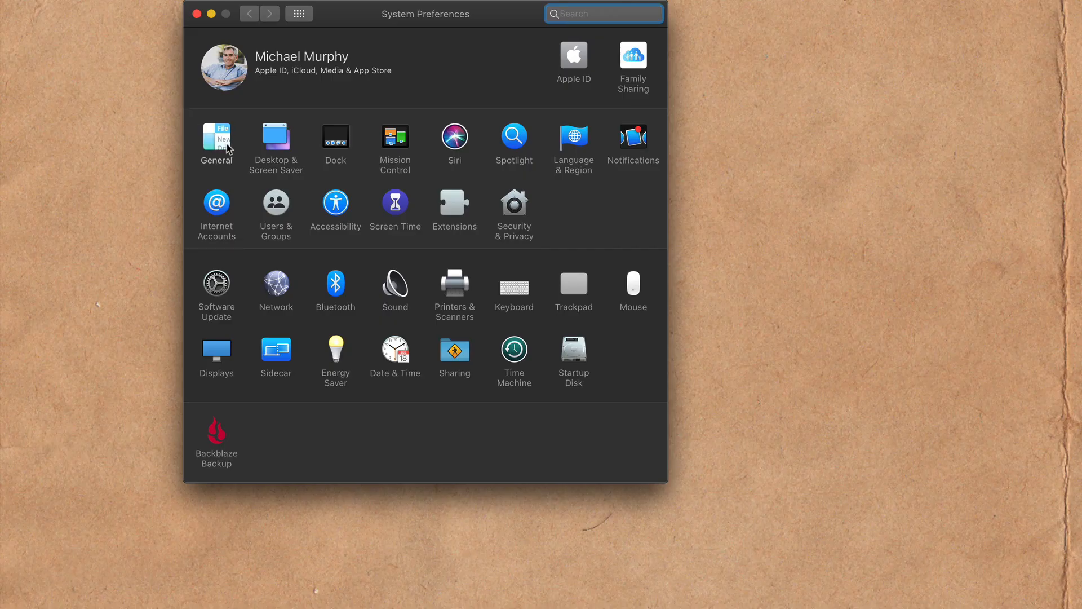
- In General, try yellow, purple, red, then orange accents and choose a custom highlight colour
click(216, 141)
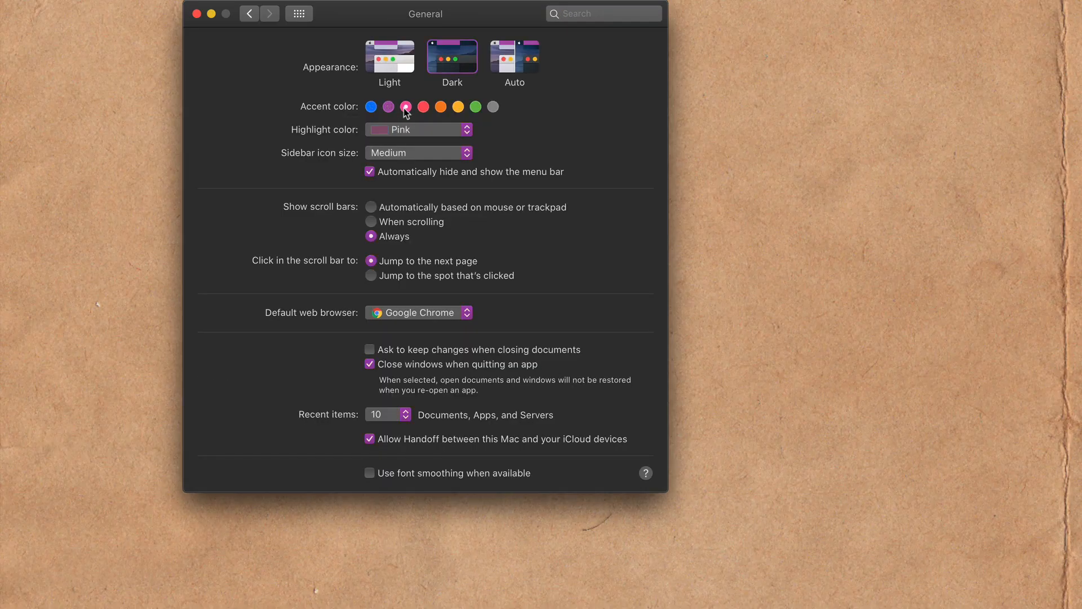
click(457, 107)
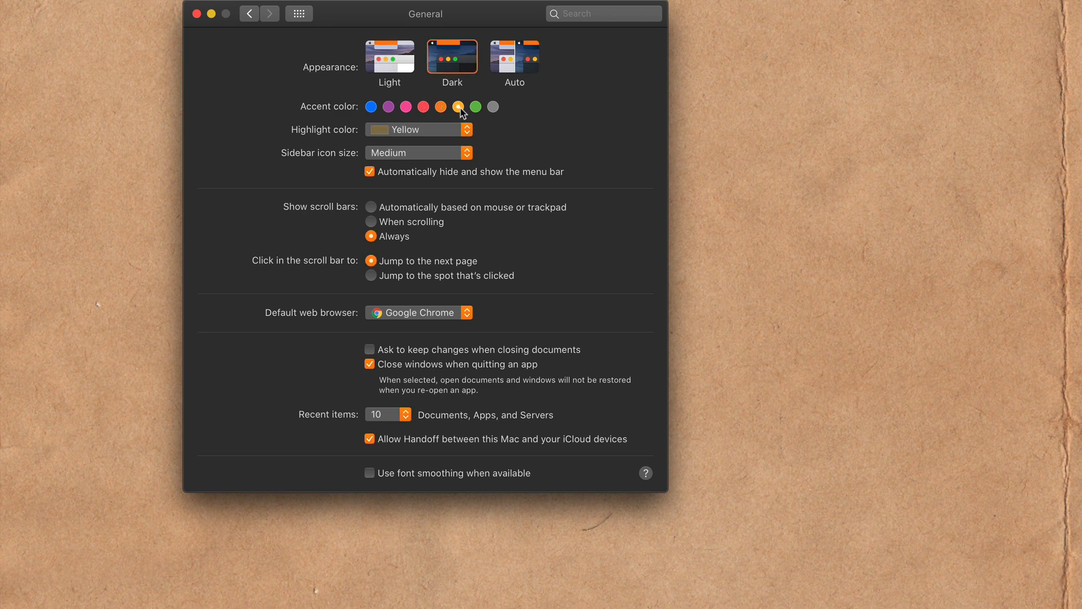
click(371, 107)
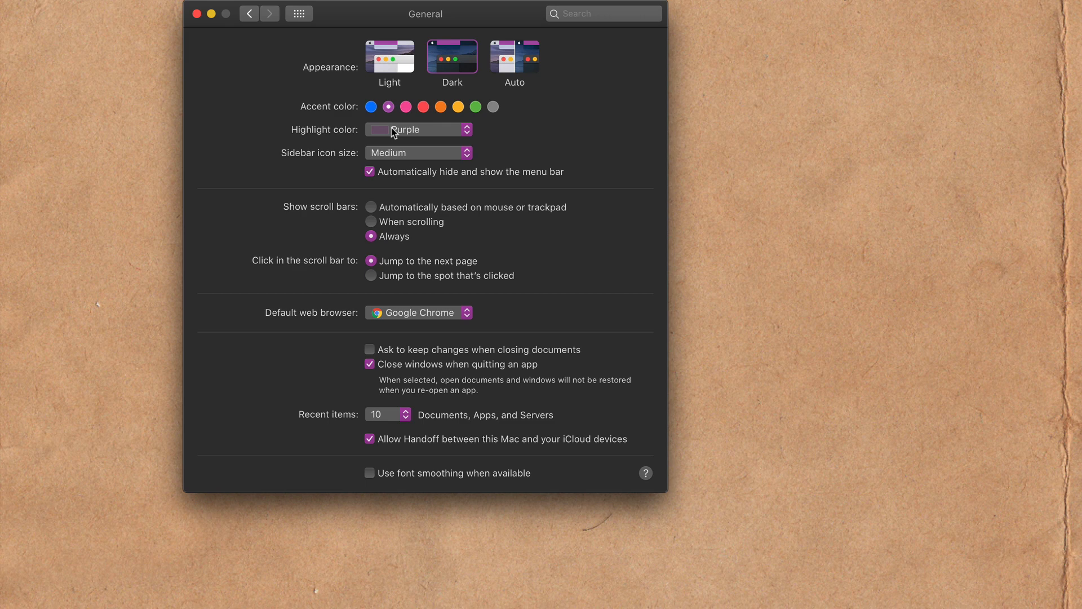
click(423, 107)
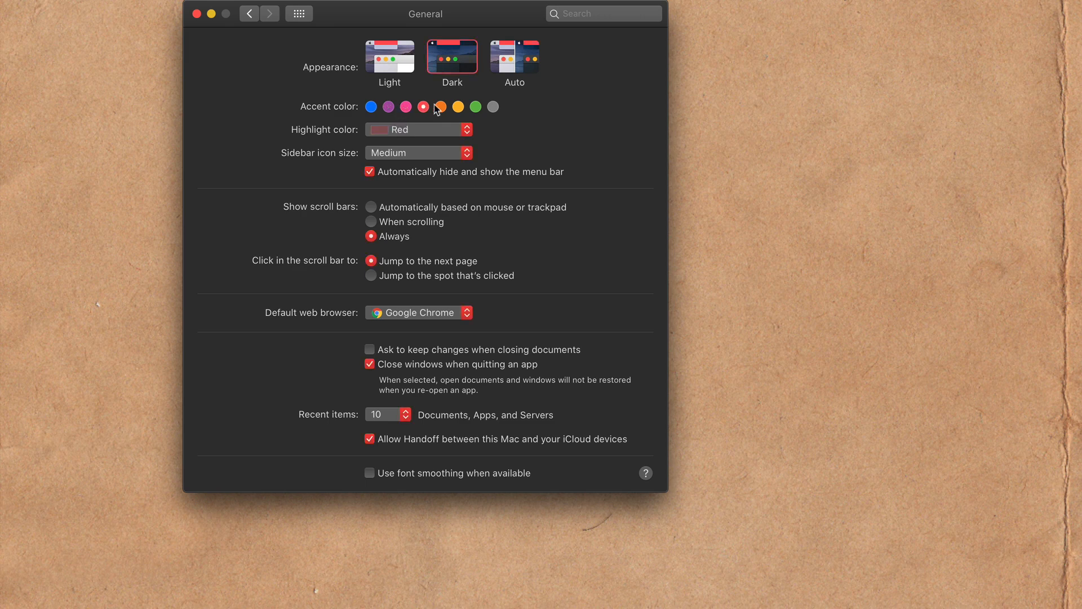
click(440, 107)
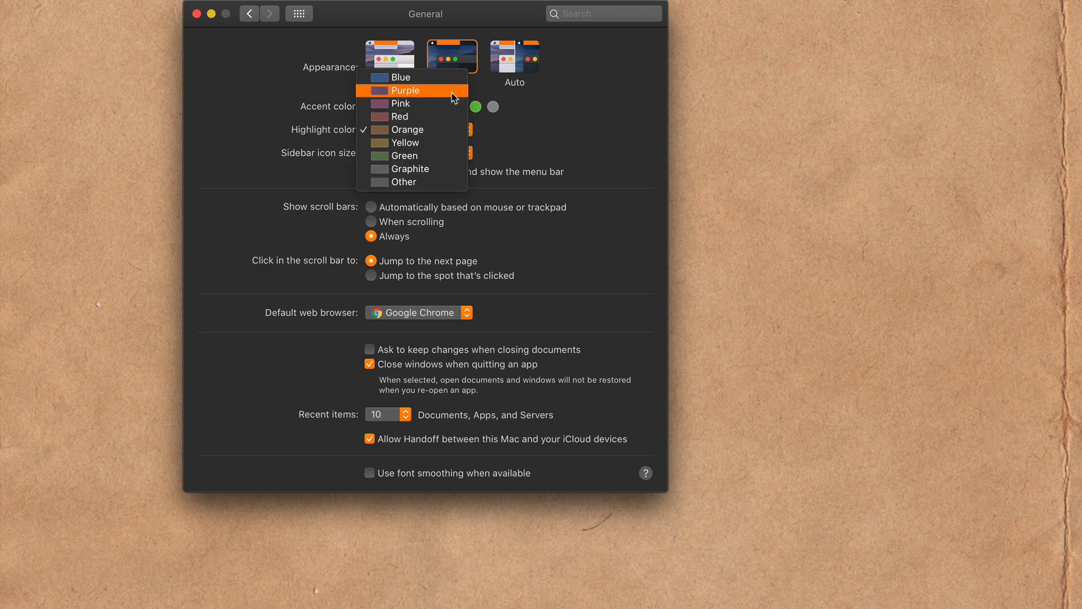
click(405, 90)
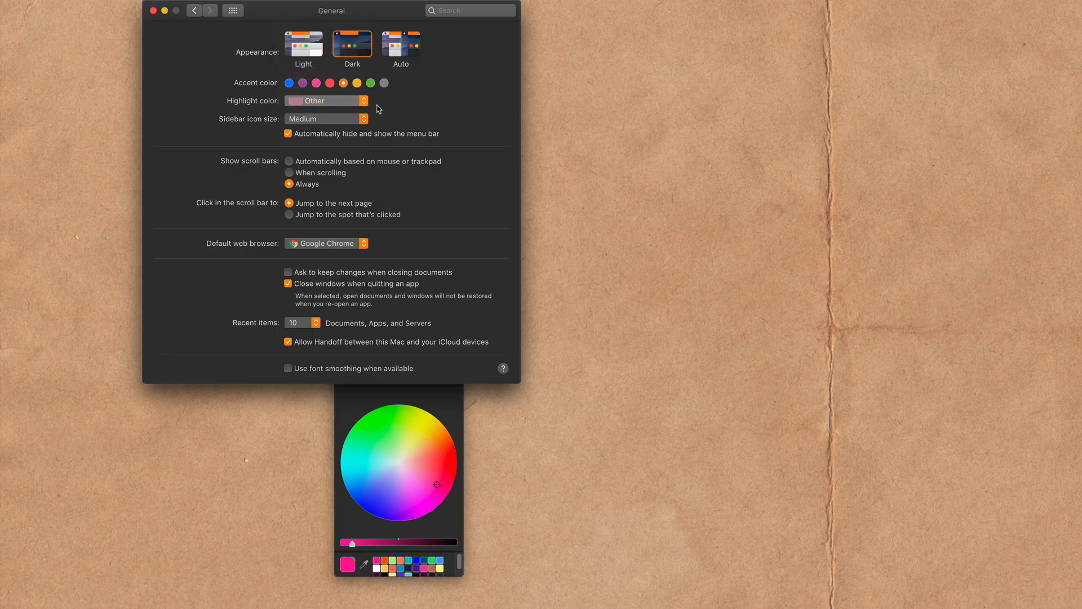
- Switch the accent colour to green, keeping the custom pink highlight
click(370, 83)
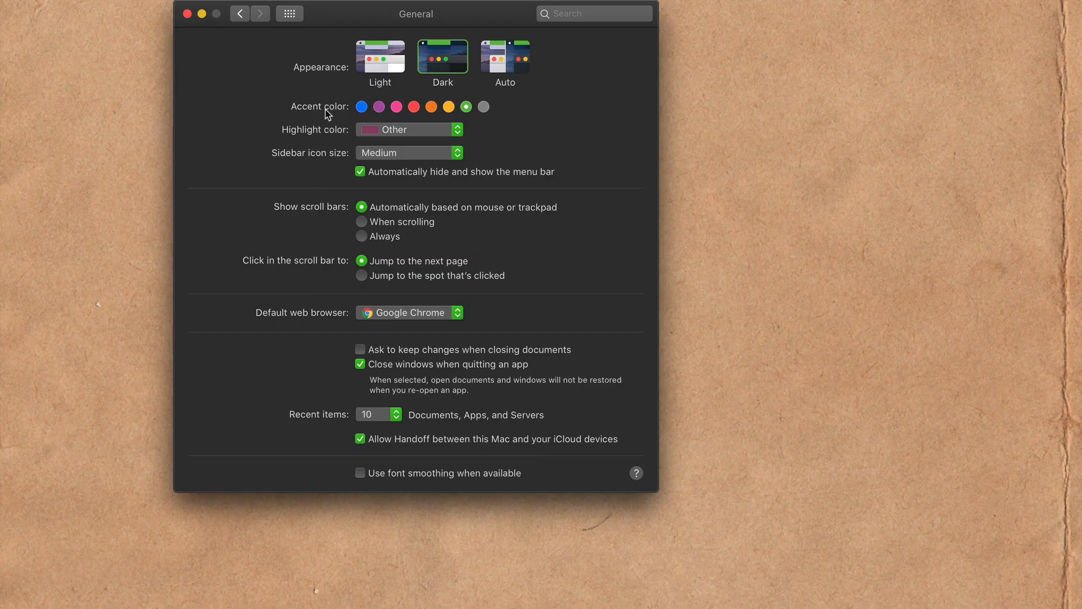
- Set the highlight colour to Green, then the accent to blue and finally orange
click(409, 129)
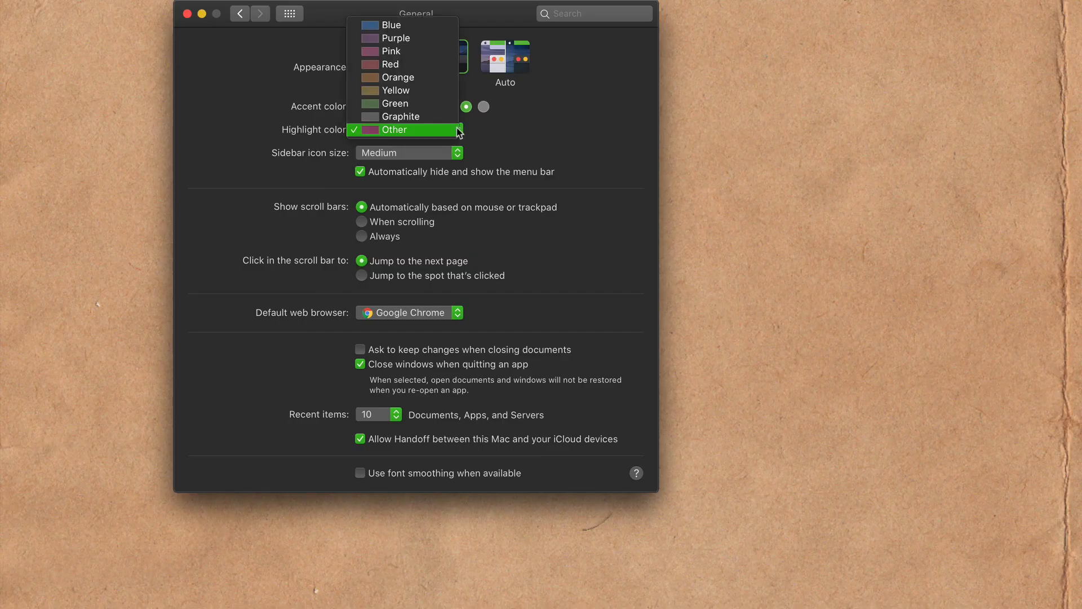
click(396, 129)
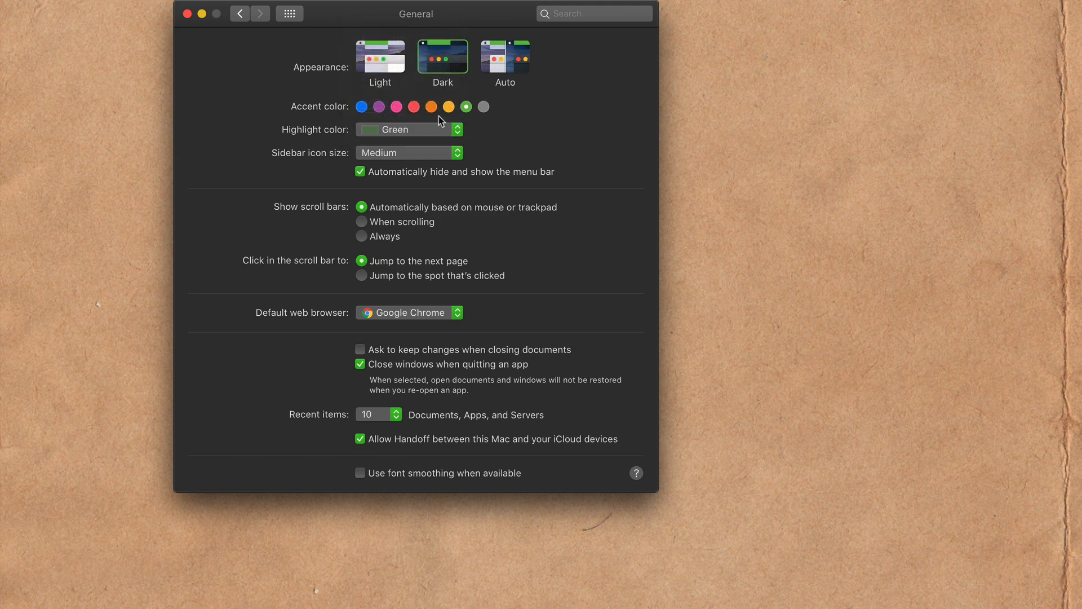
click(360, 106)
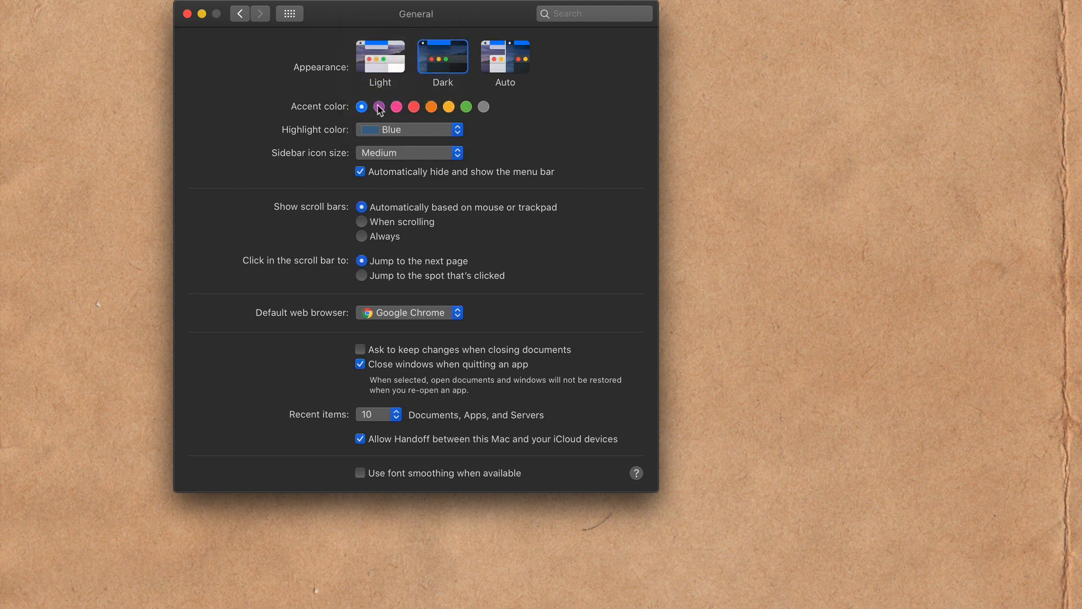
click(431, 107)
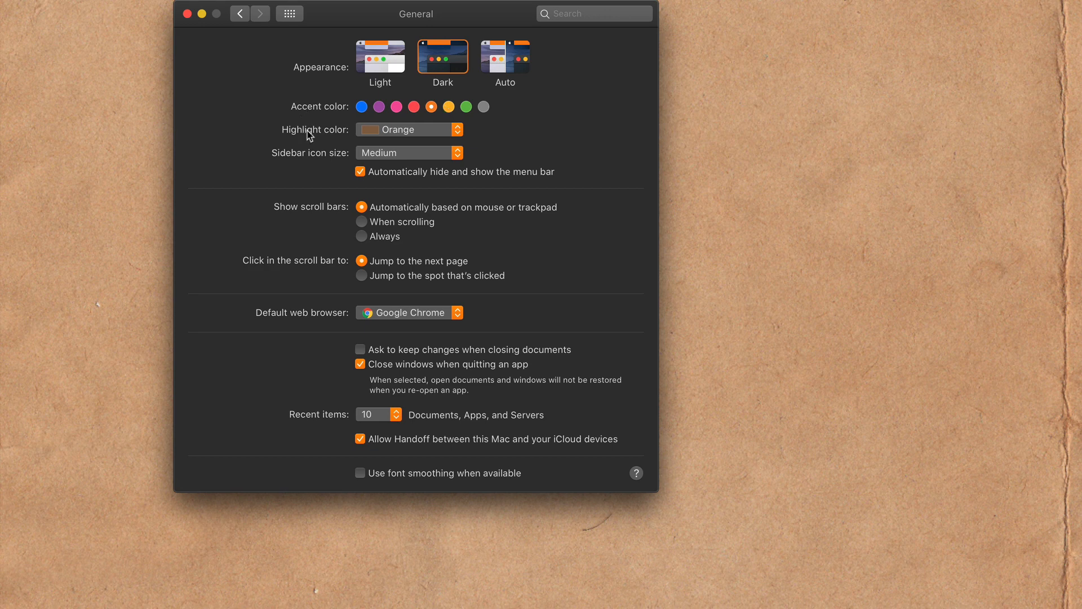
mouse_move(311, 145)
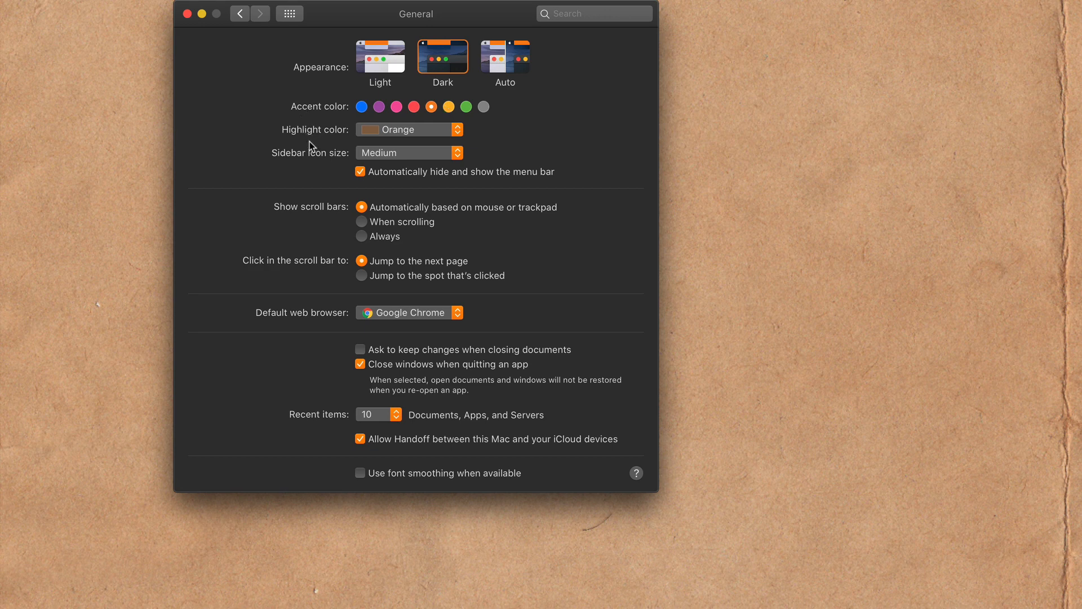
click(196, 8)
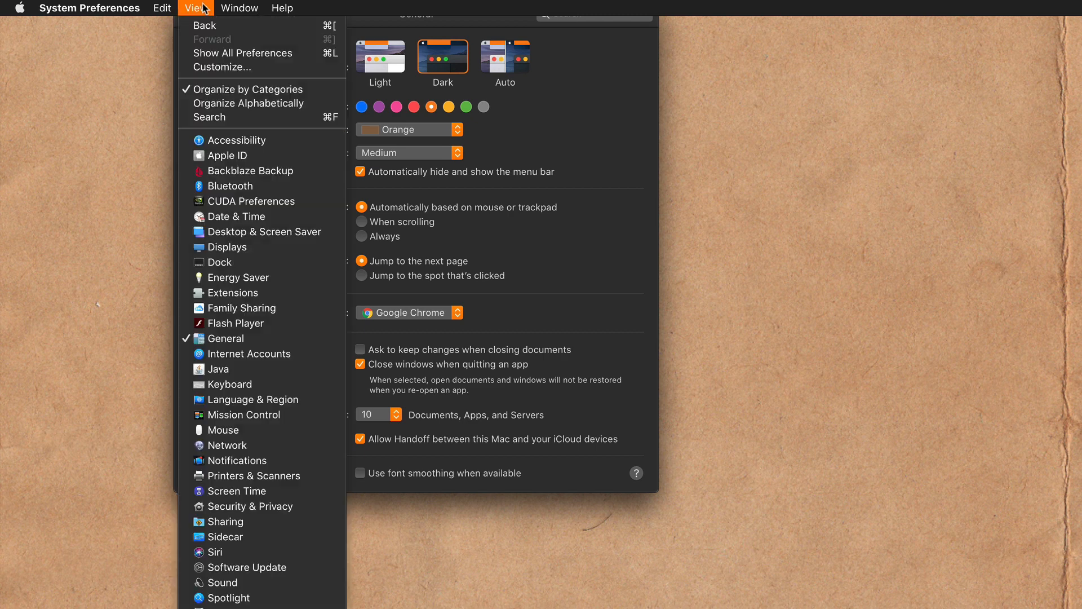
mouse_move(252, 200)
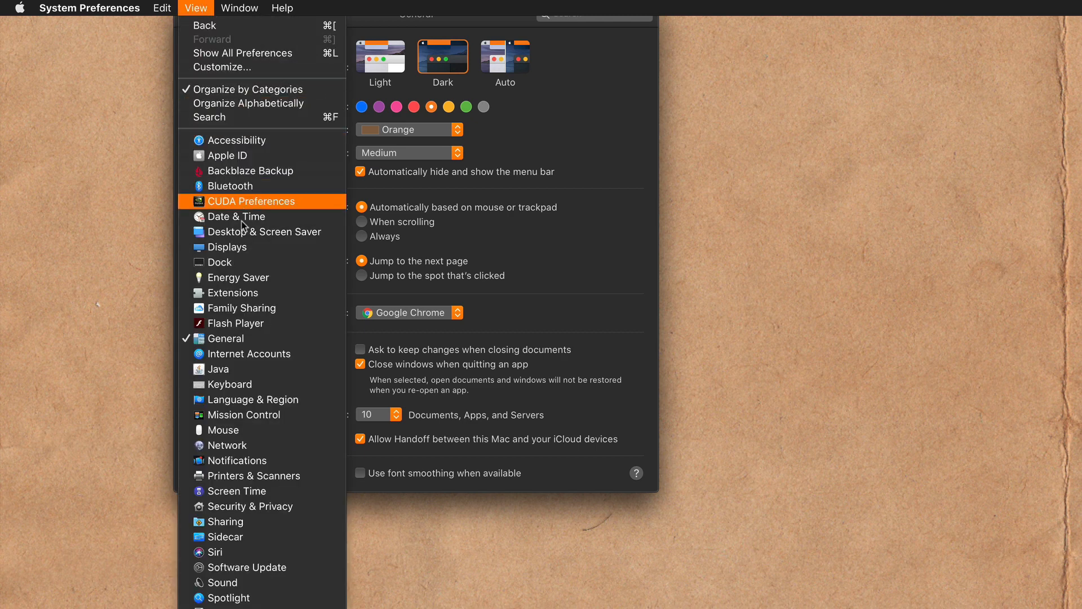
mouse_move(243, 414)
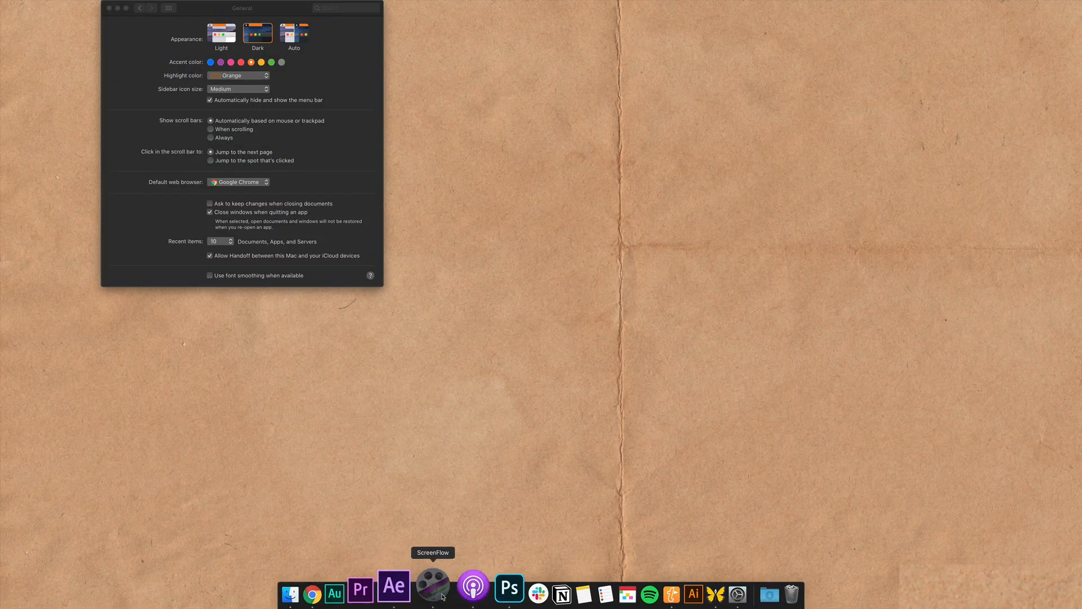
- Switch to ScreenFlow and scrub through the recording timeline
click(432, 592)
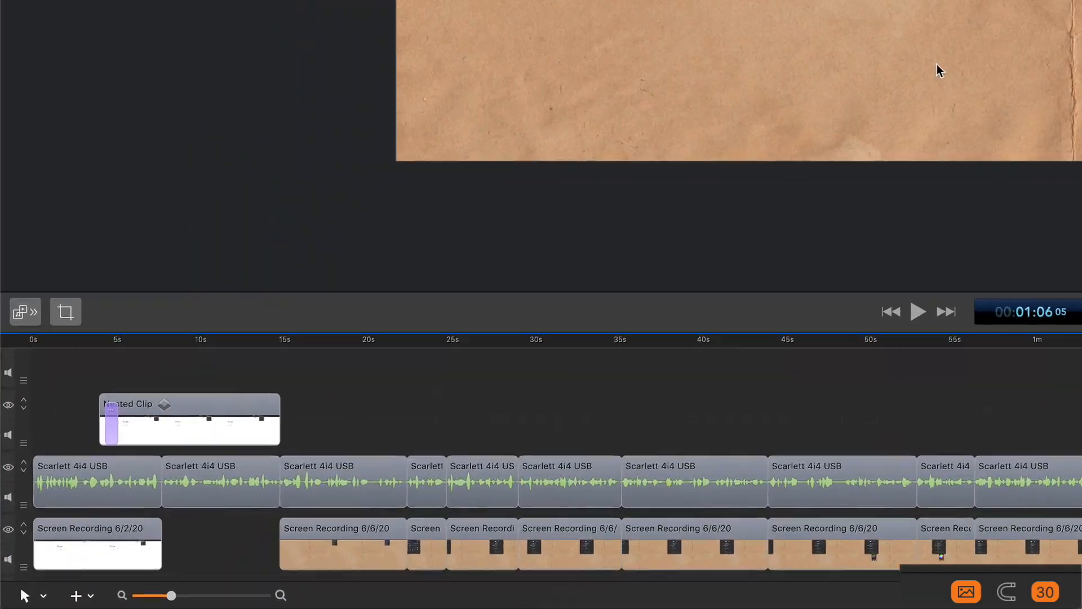
drag(168, 595, 224, 591)
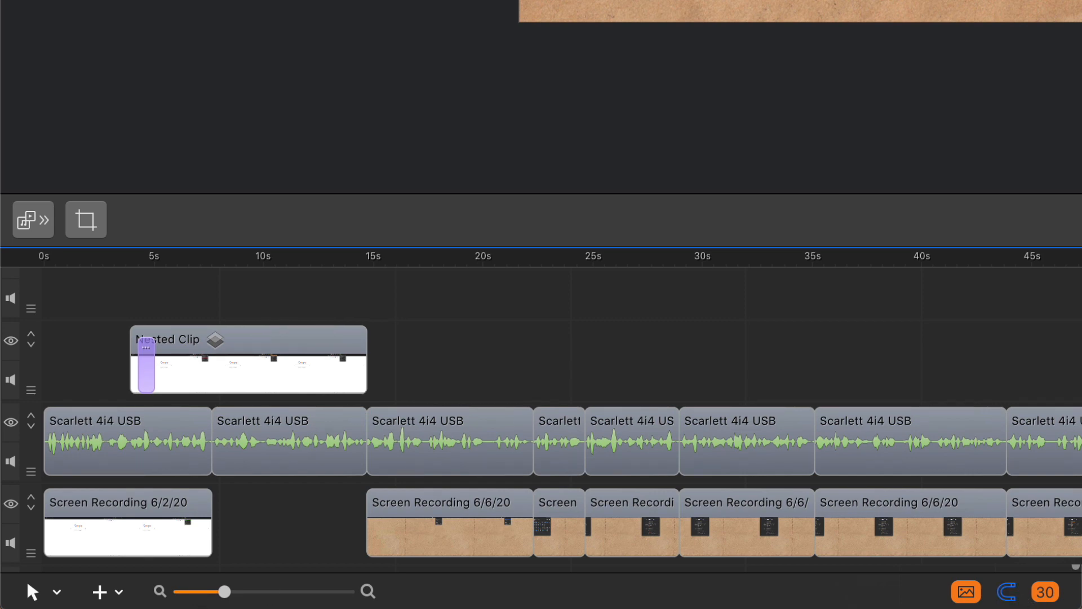
click(37, 16)
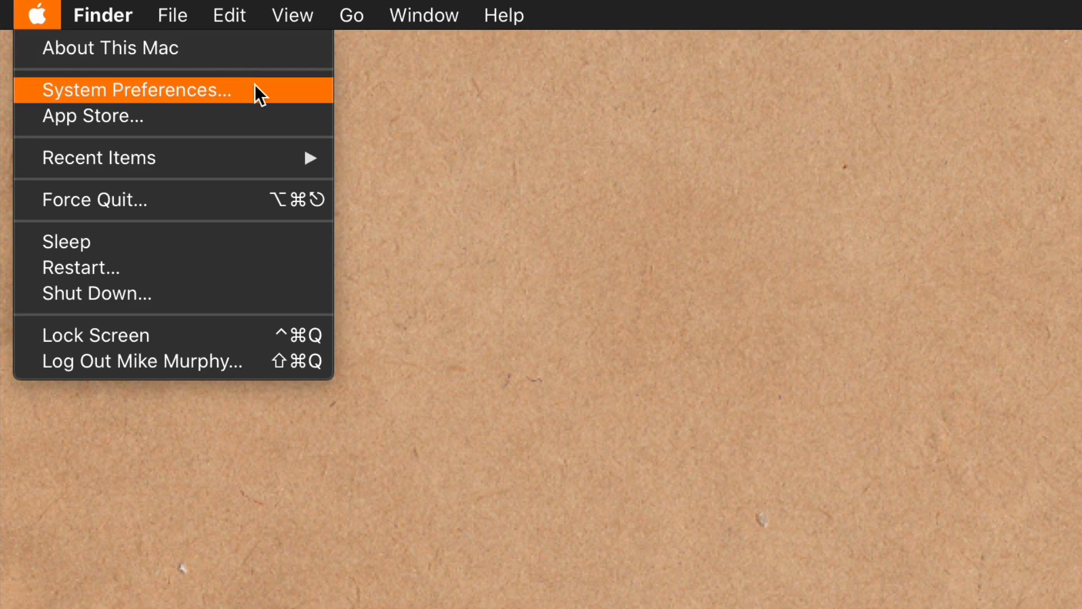
- Reopen General preferences, show After Effects' File menu, and set the accent red, then green
click(135, 90)
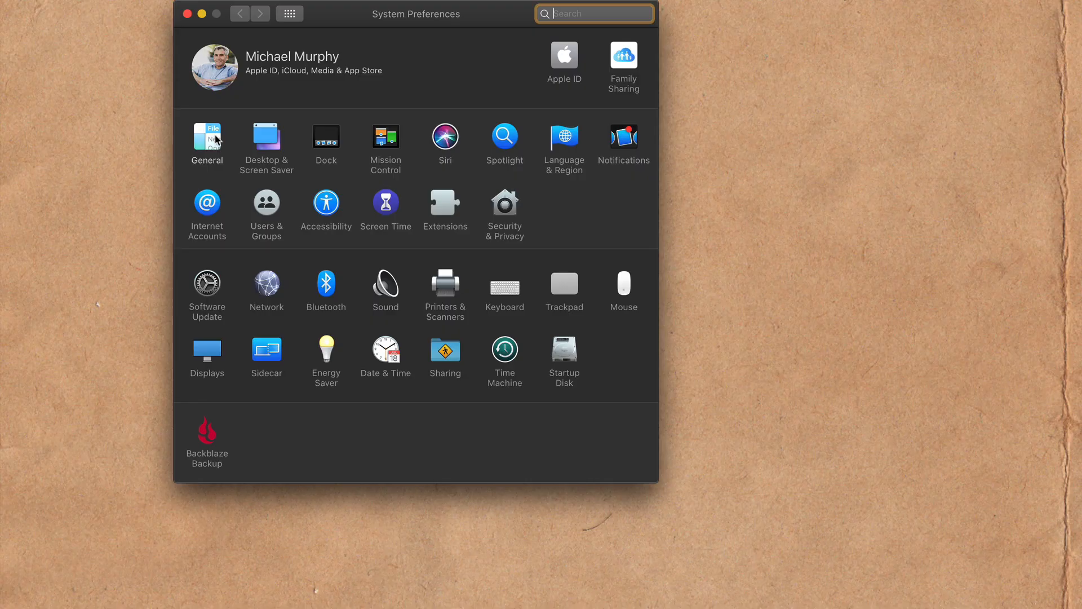
click(206, 135)
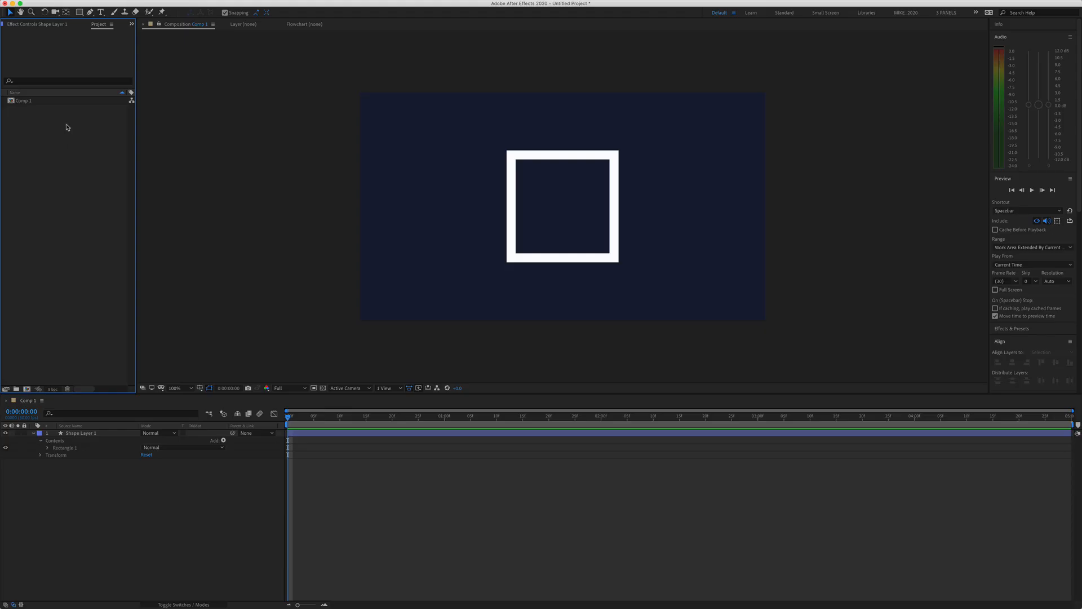
click(71, 5)
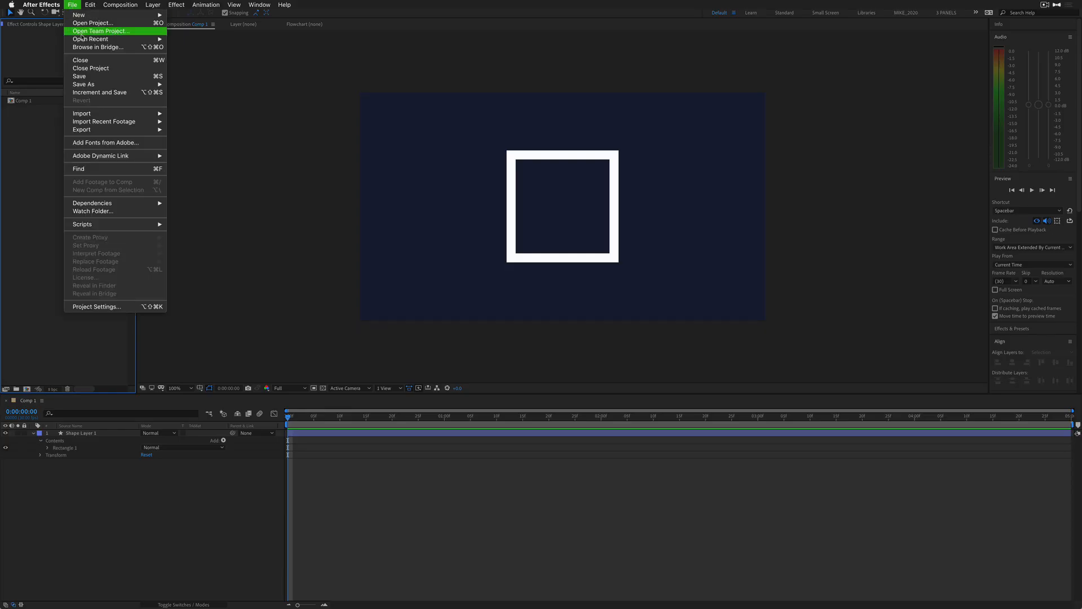
mouse_move(81, 114)
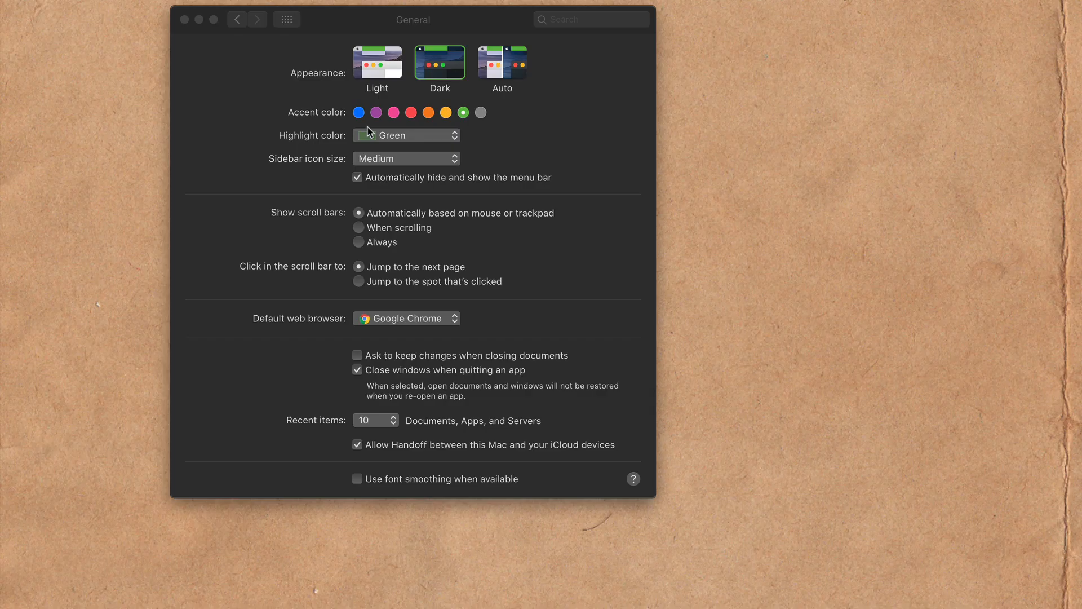
click(411, 113)
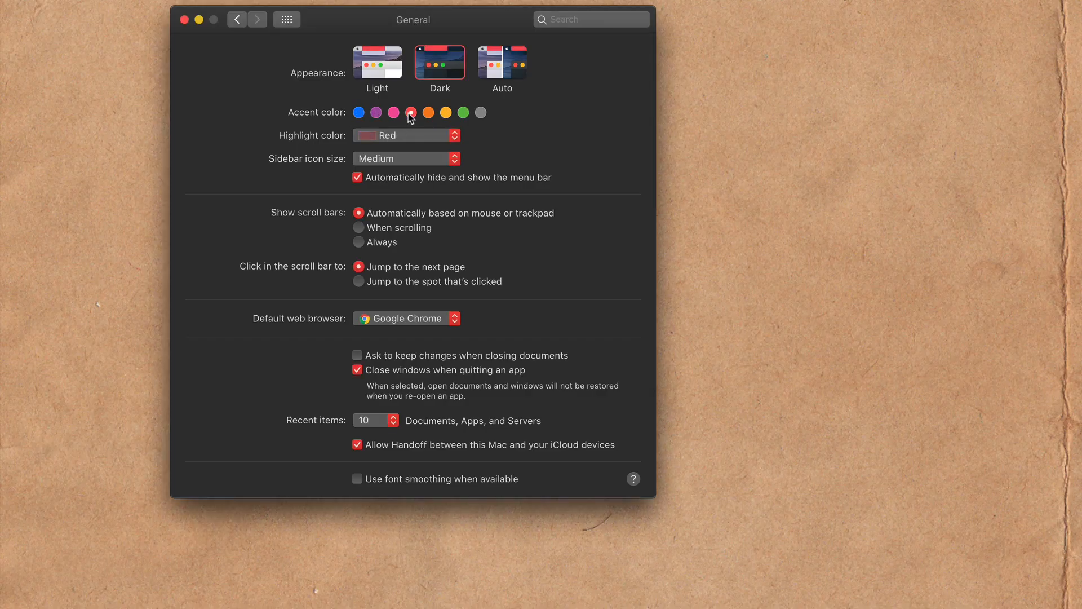
click(463, 111)
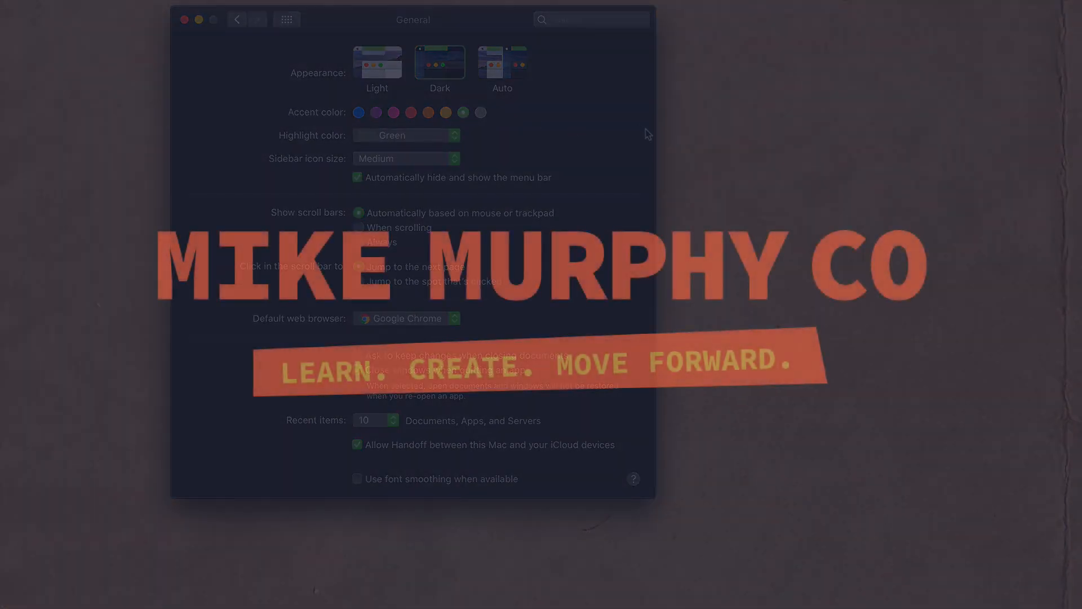